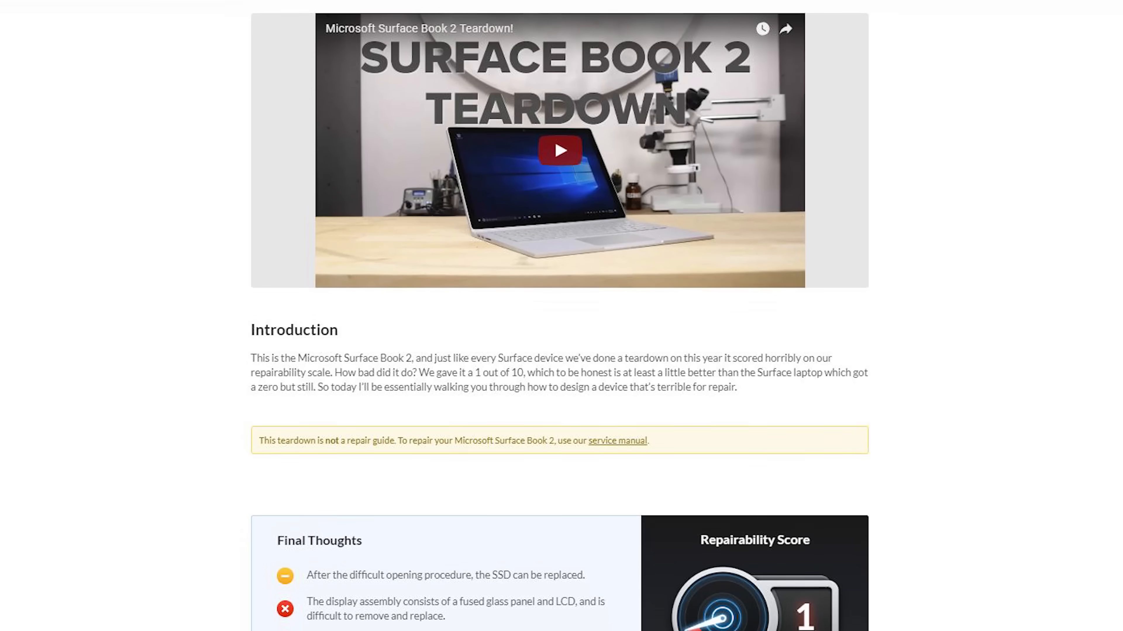
Reveal the Surface Book 2 Final Thoughts and its 1/10 repairability score.
{"action": "scroll", "scroll_direction": "down", "scroll_amount": 3}
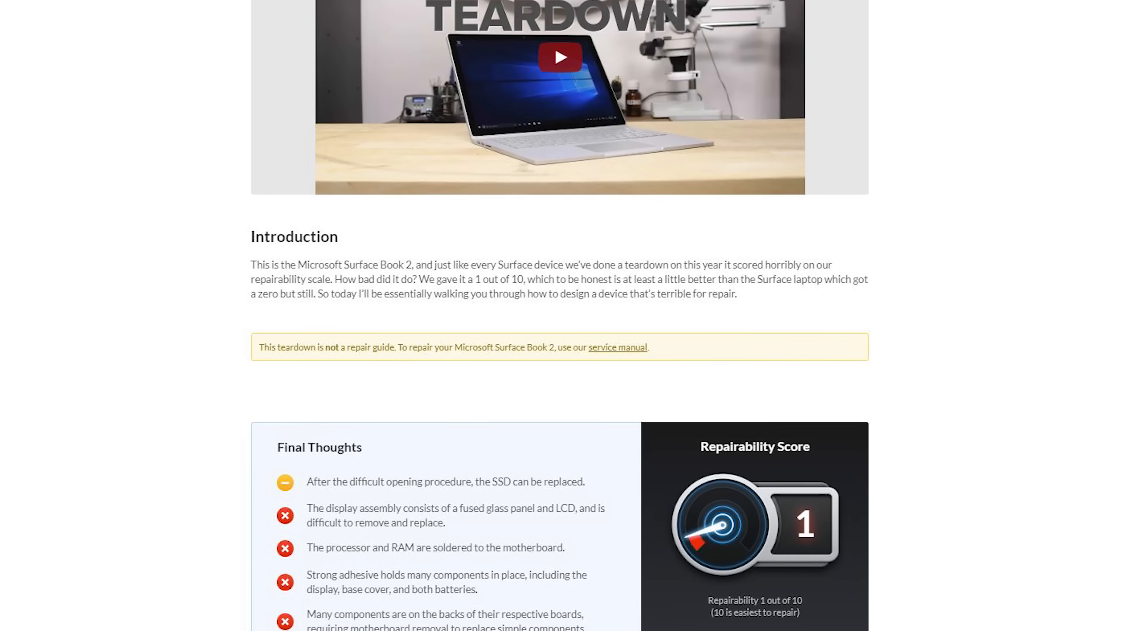
{"action": "left_click", "coordinate": [559, 57]}
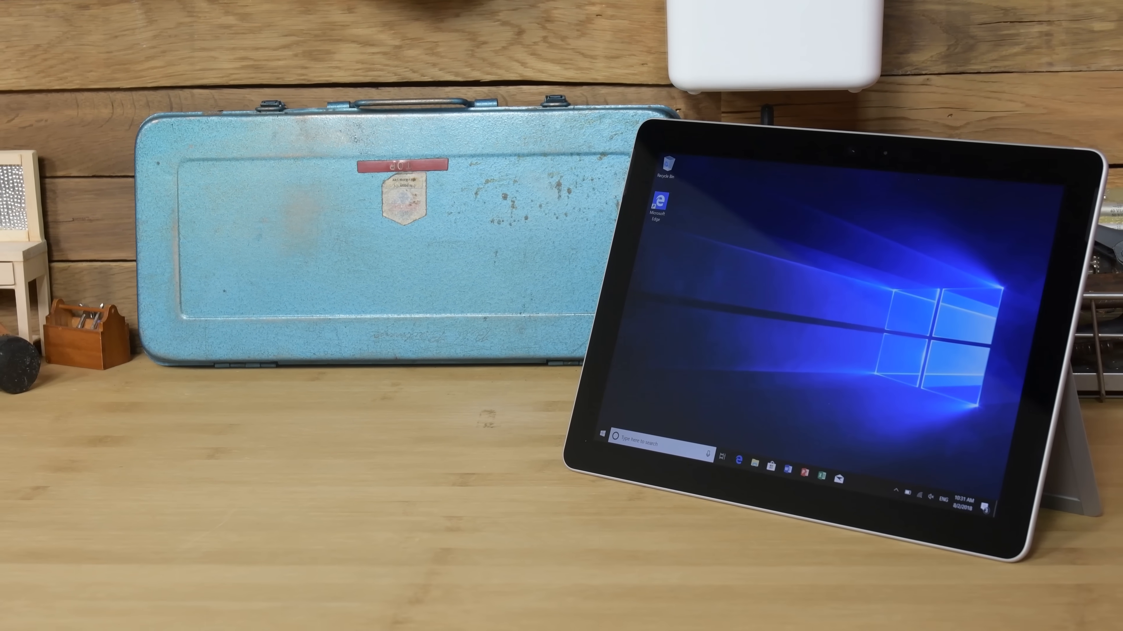